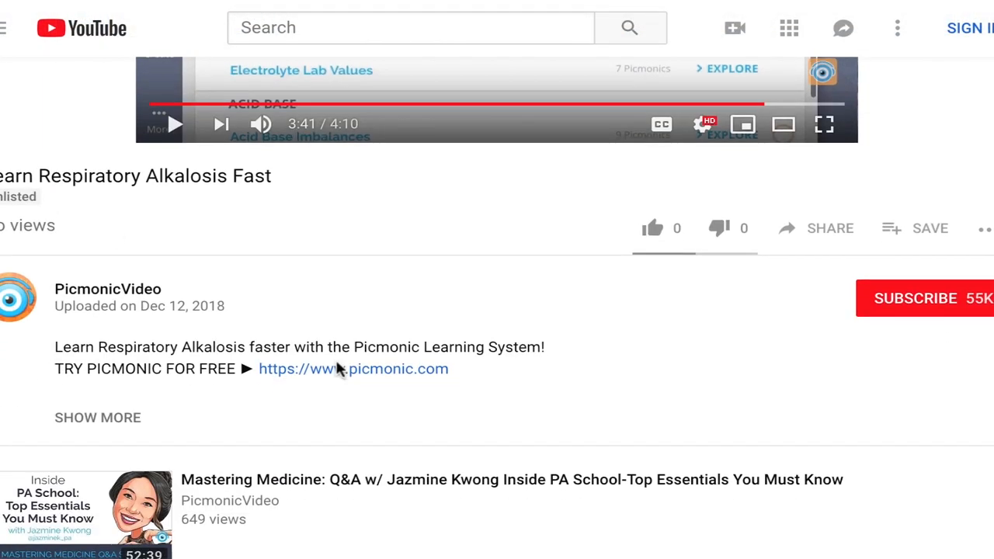
- Follow the picmonic.com link in the video description to the Psoriasis picmonic
{"action": "left_click", "coordinate": [354, 368]}
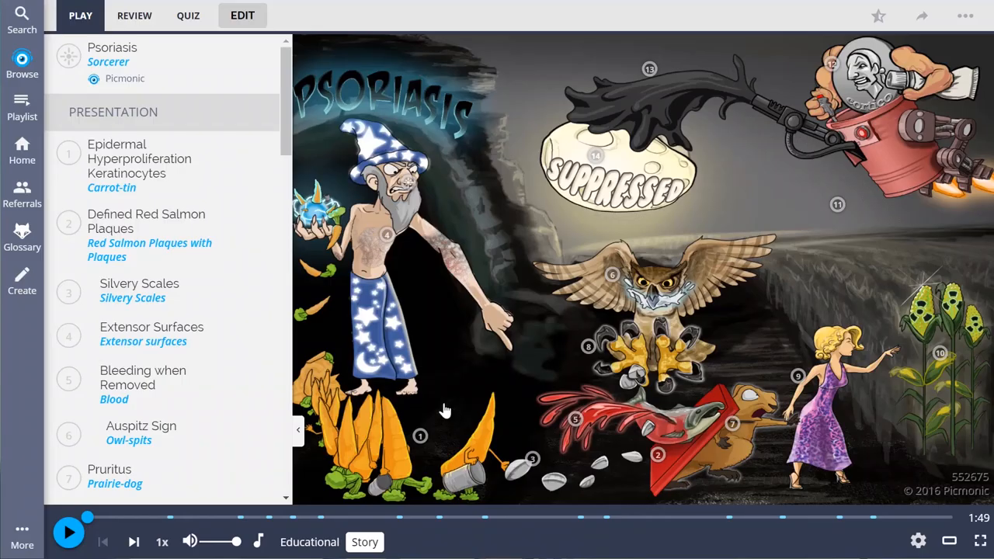
- Answer three Psoriasis quiz questions, starting with Auspitz Sign for question 1
{"action": "left_click", "coordinate": [188, 16]}
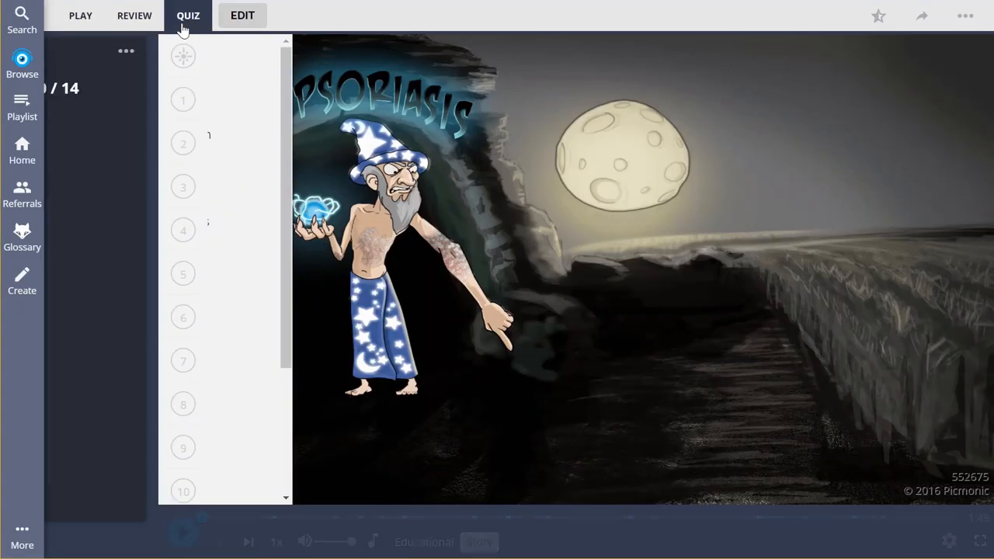
{"action": "left_click", "coordinate": [188, 15]}
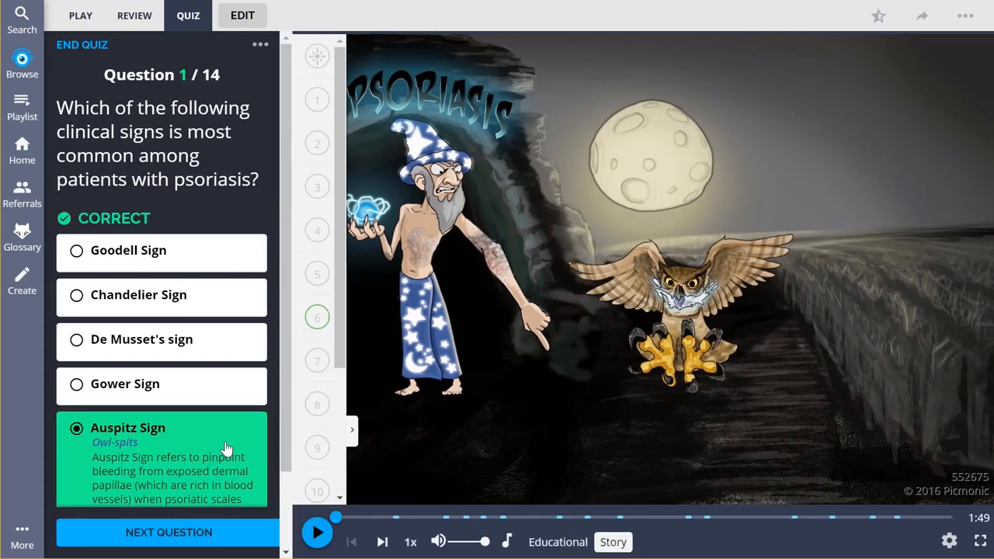
{"action": "left_click", "coordinate": [167, 531]}
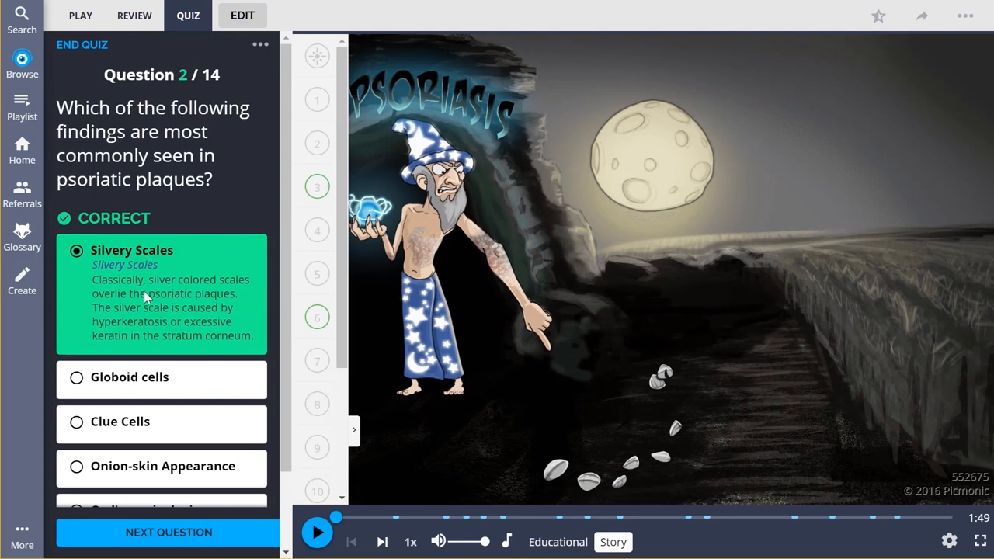
{"action": "left_click", "coordinate": [167, 533]}
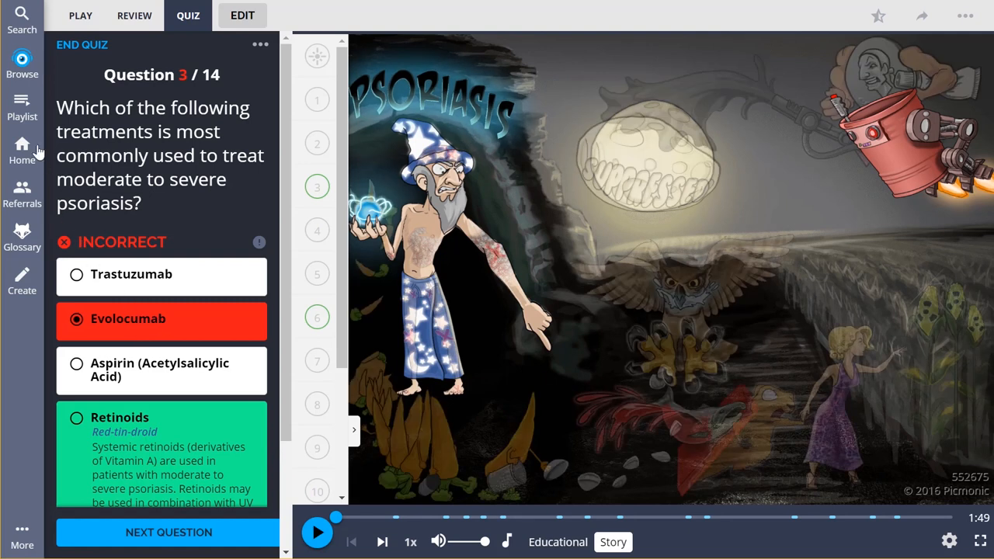
- Bring up the Browse panel of pathway catalogue categories
{"action": "left_click", "coordinate": [22, 65]}
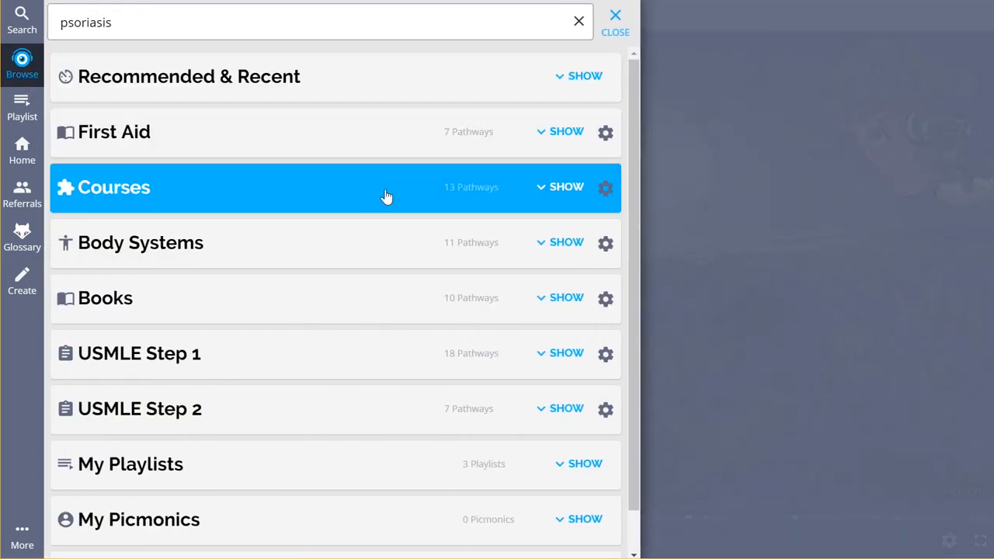
- Explore the Pathology course and scroll through its Skin Disorders picmonics
{"action": "left_click", "coordinate": [565, 186]}
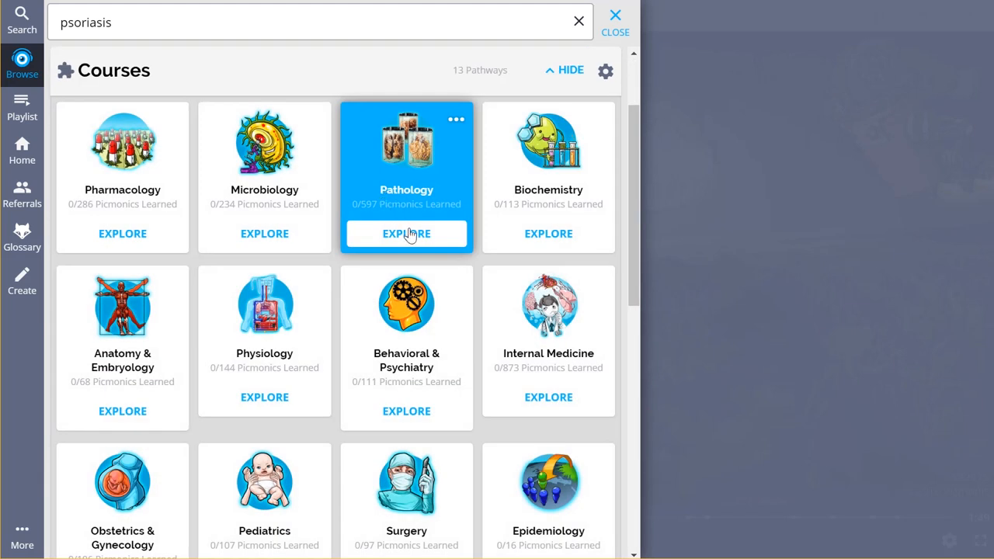
{"action": "left_click", "coordinate": [407, 233]}
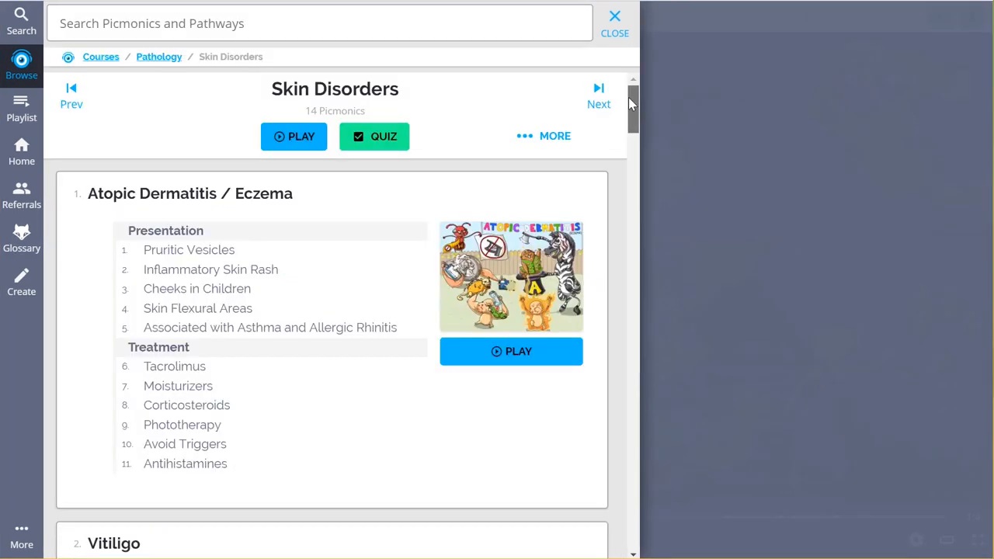
{"action": "scroll", "scroll_direction": "down", "scroll_amount": 3}
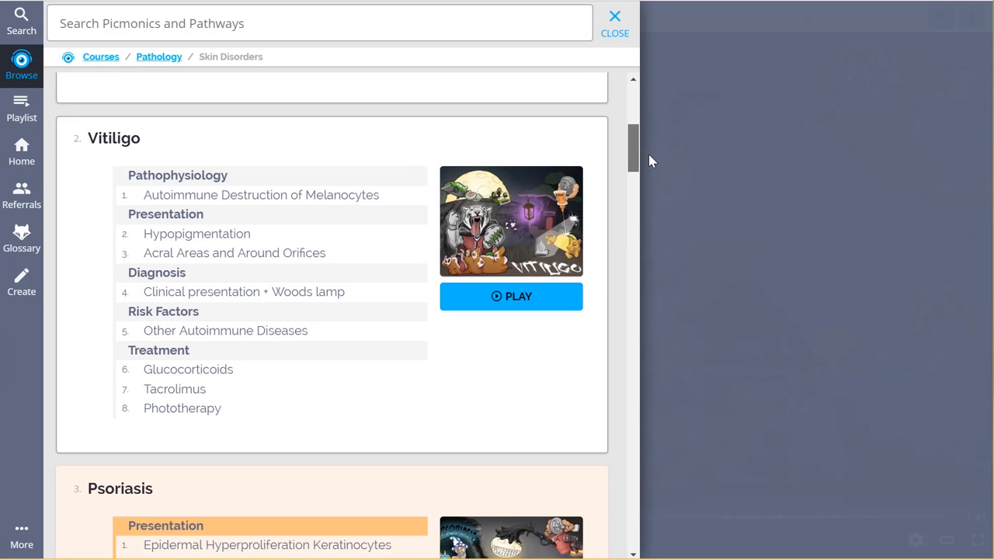
{"action": "scroll", "scroll_direction": "down", "scroll_amount": 3}
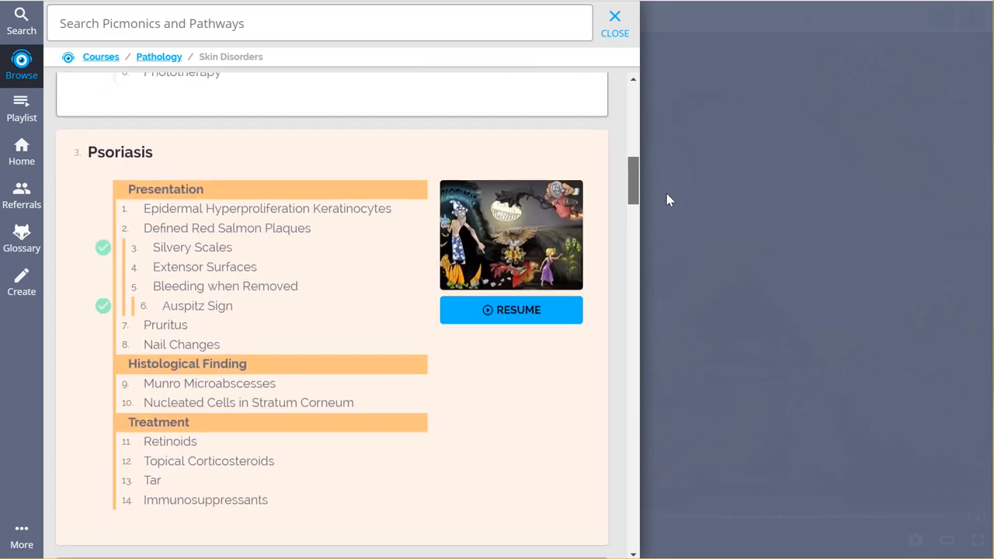
{"action": "scroll", "scroll_direction": "down", "scroll_amount": 3}
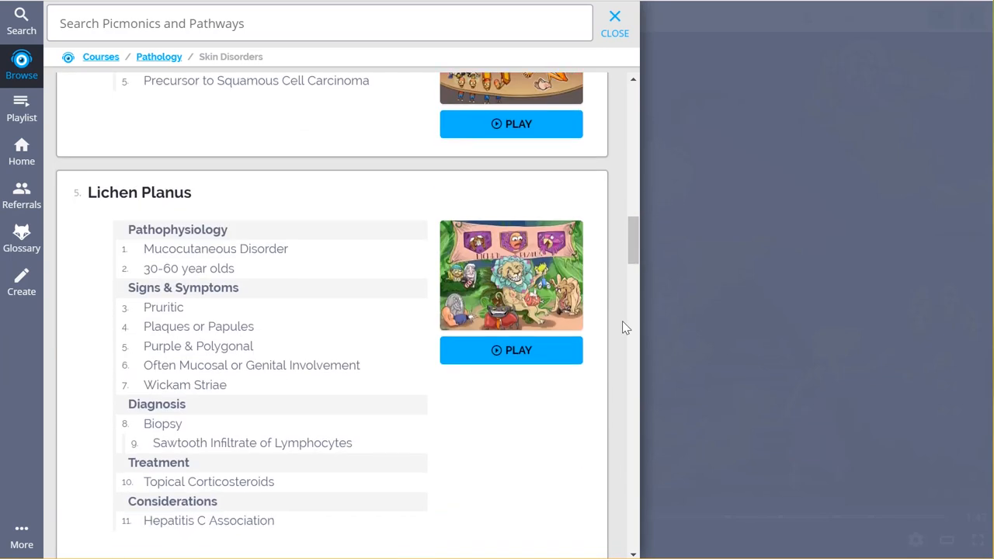
{"action": "scroll", "scroll_direction": "down", "scroll_amount": 3}
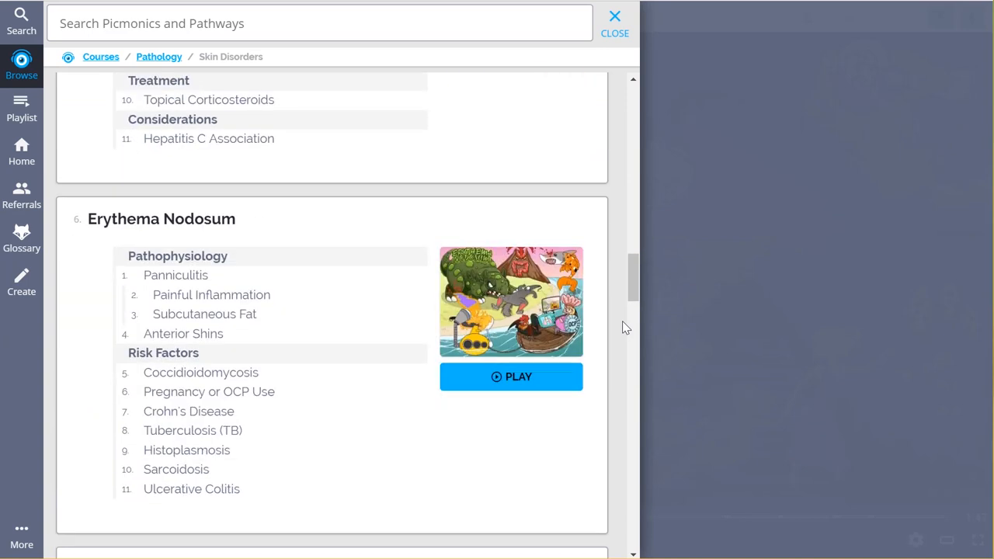
{"action": "scroll", "scroll_direction": "down", "scroll_amount": 3}
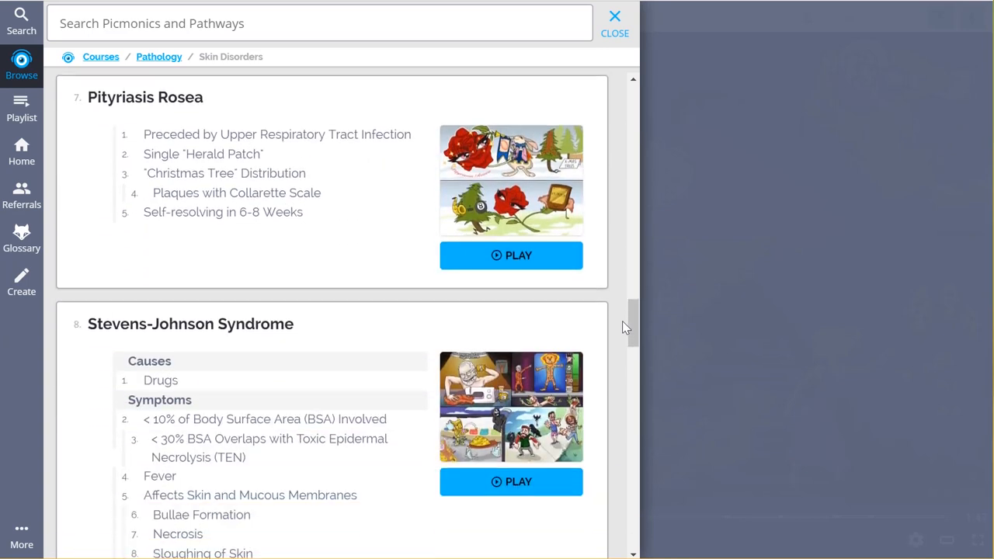
{"action": "scroll", "scroll_direction": "down", "scroll_amount": 3}
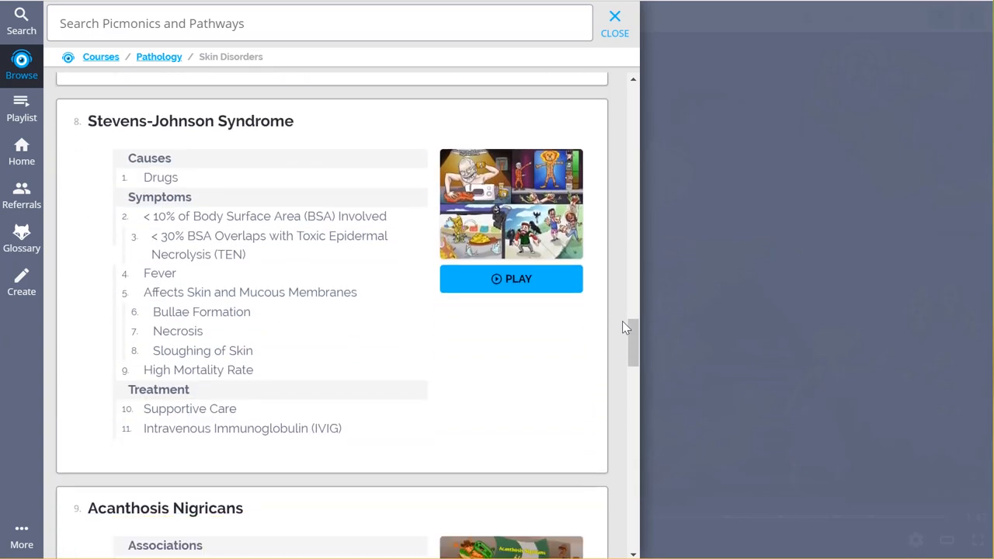
{"action": "scroll", "scroll_direction": "down", "scroll_amount": 3}
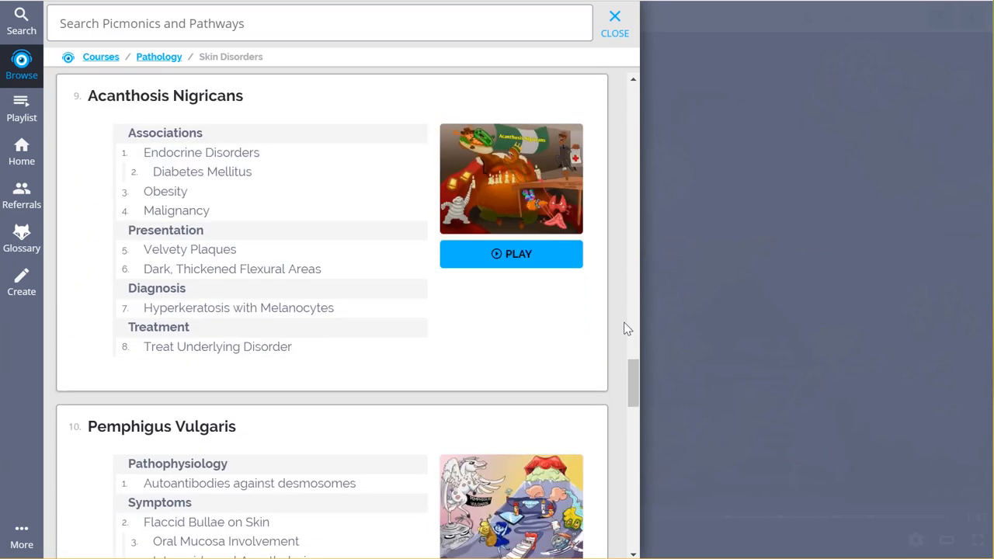
- Bring up the Respiratory Alkalosis quiz start screen with its countdown
{"action": "left_click", "coordinate": [510, 255]}
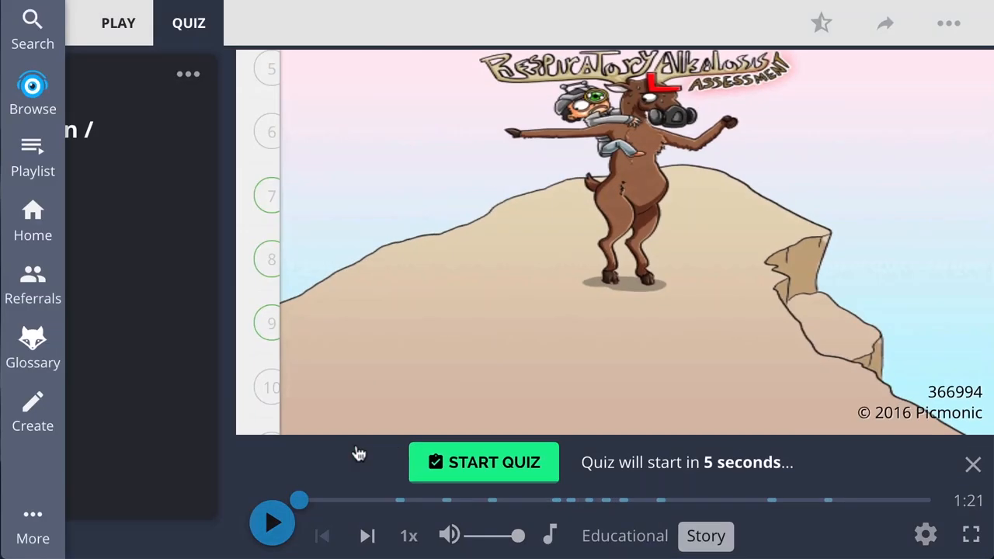